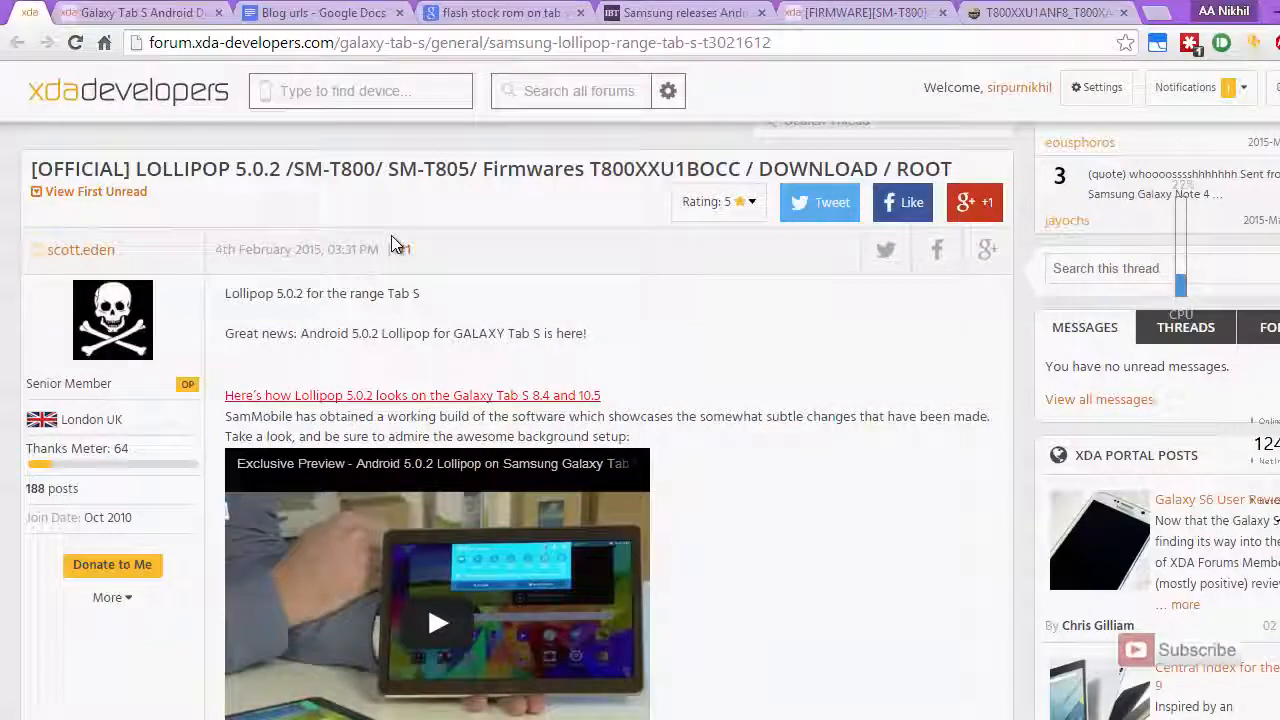
pyautogui.moveTo(576, 16)
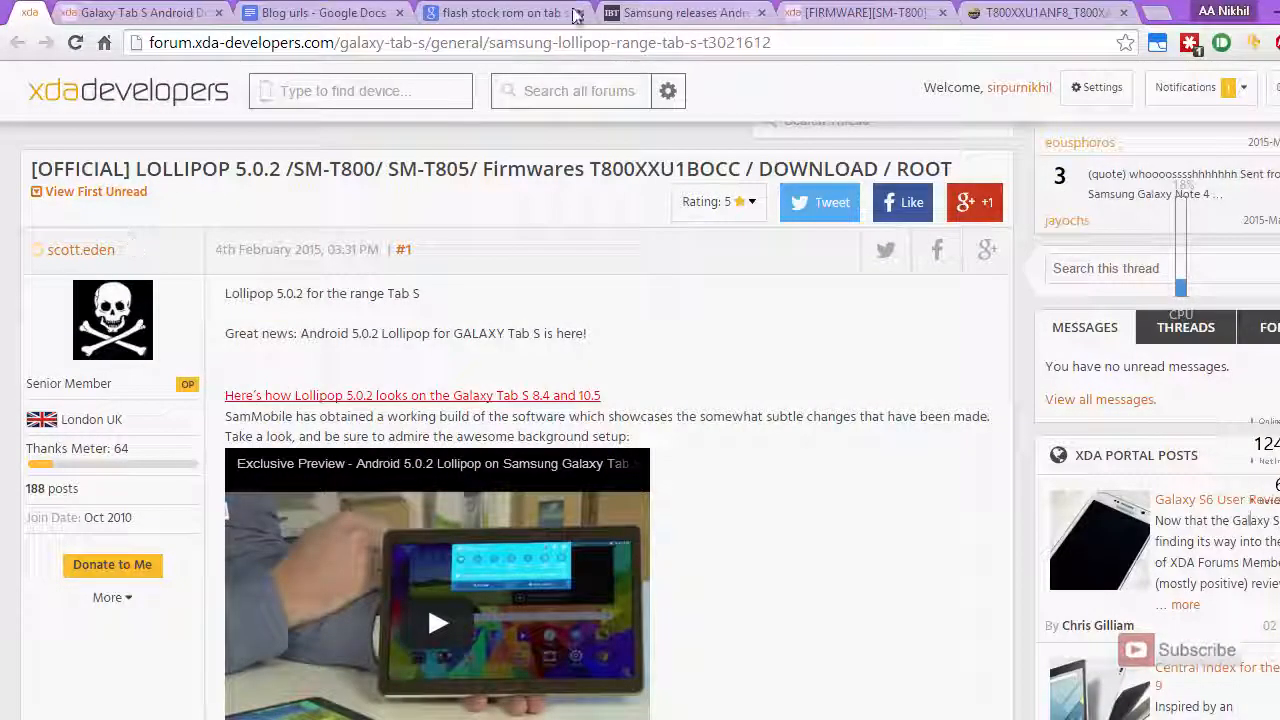
# - Scroll the XDA thread to the LOLLIPOP 5.0.2 FIRMWARE - SM-T800 ONLY section heading
pyautogui.click(458, 42)
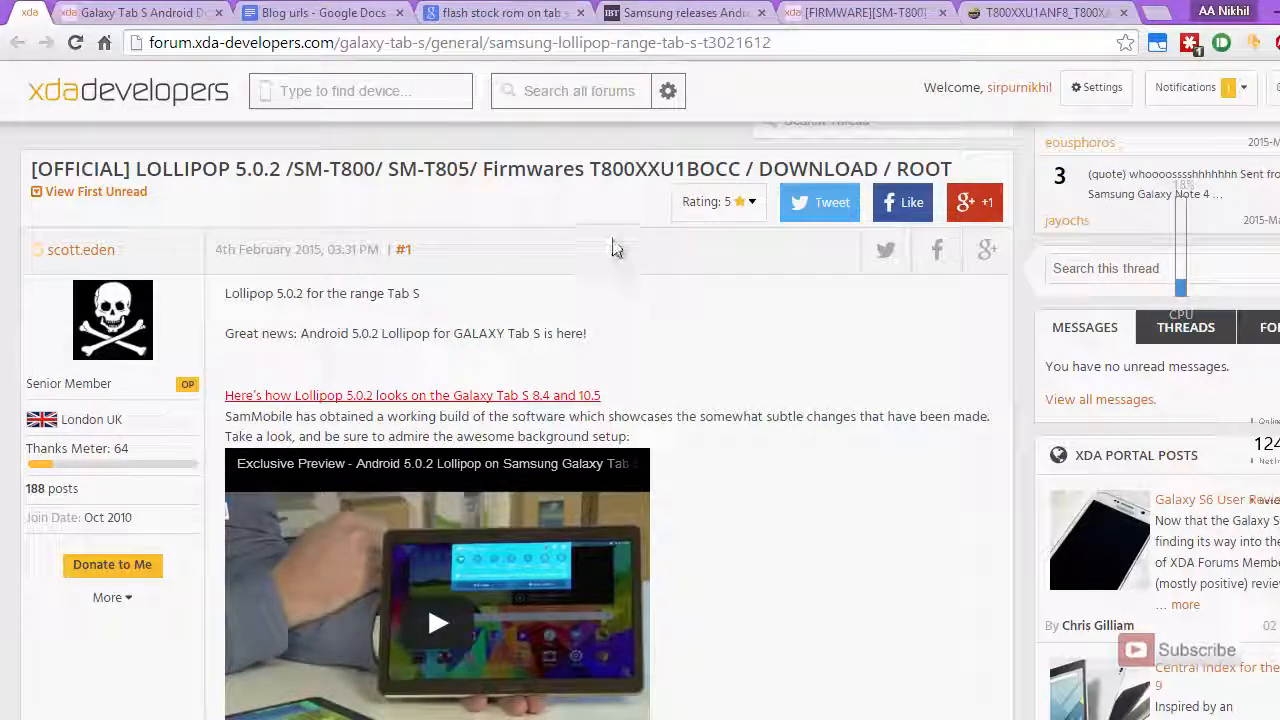
pyautogui.moveTo(610, 252)
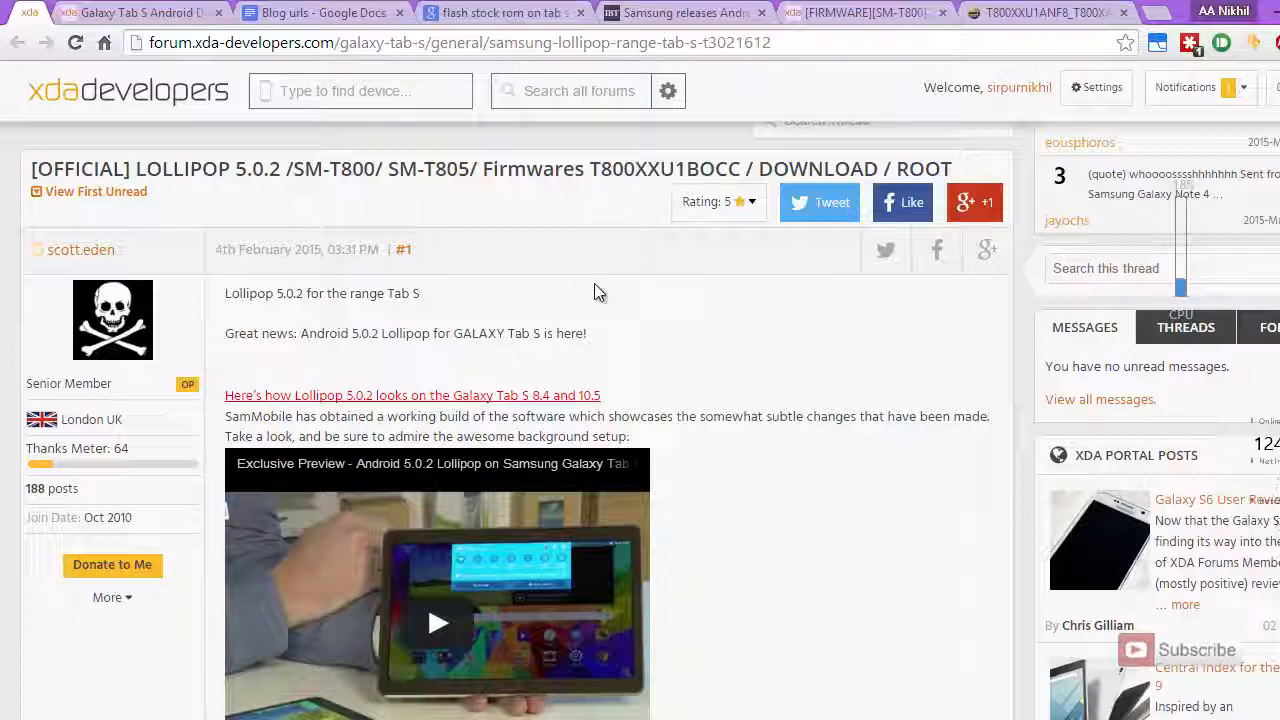
pyautogui.scroll(-3)
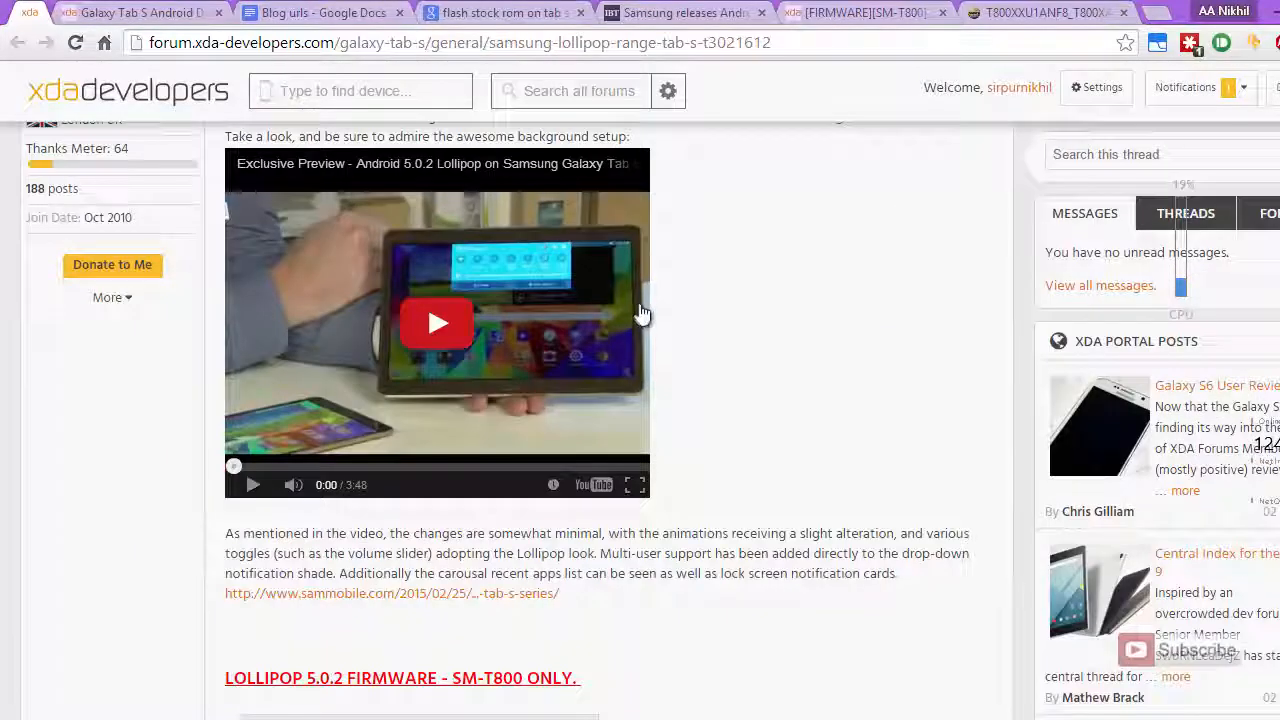
pyautogui.scroll(-3)
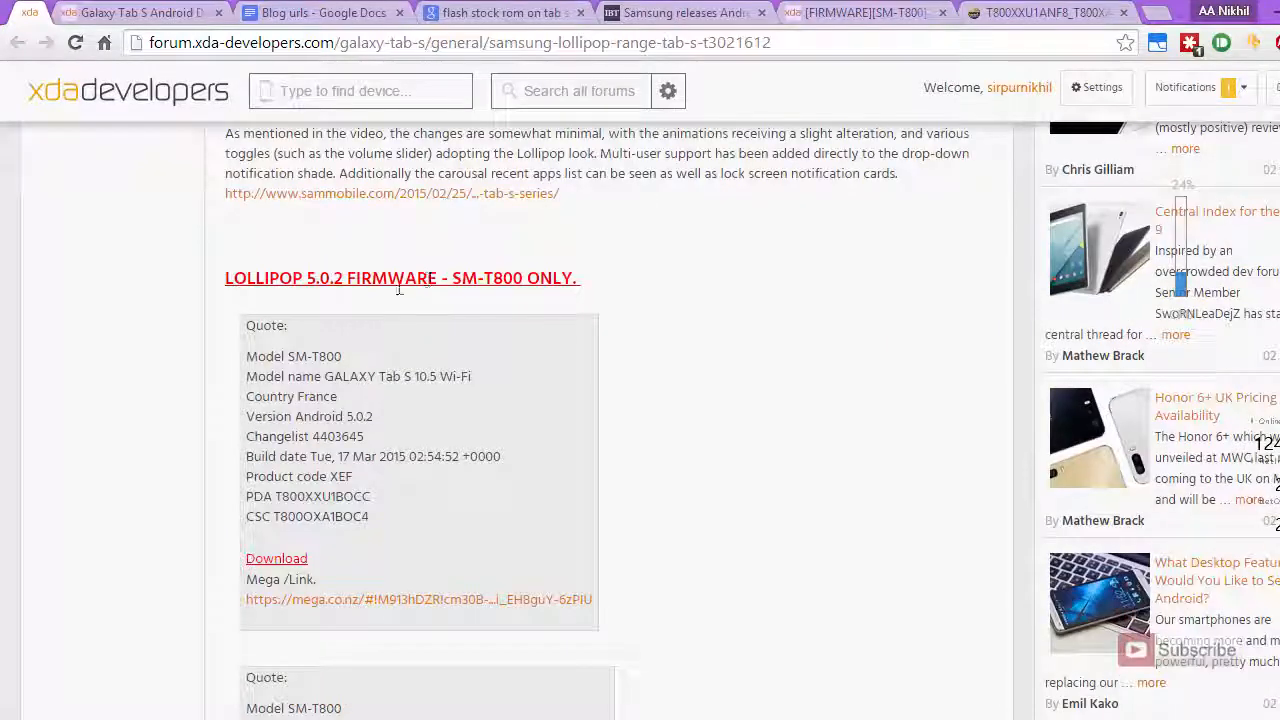
pyautogui.doubleClick(256, 276)
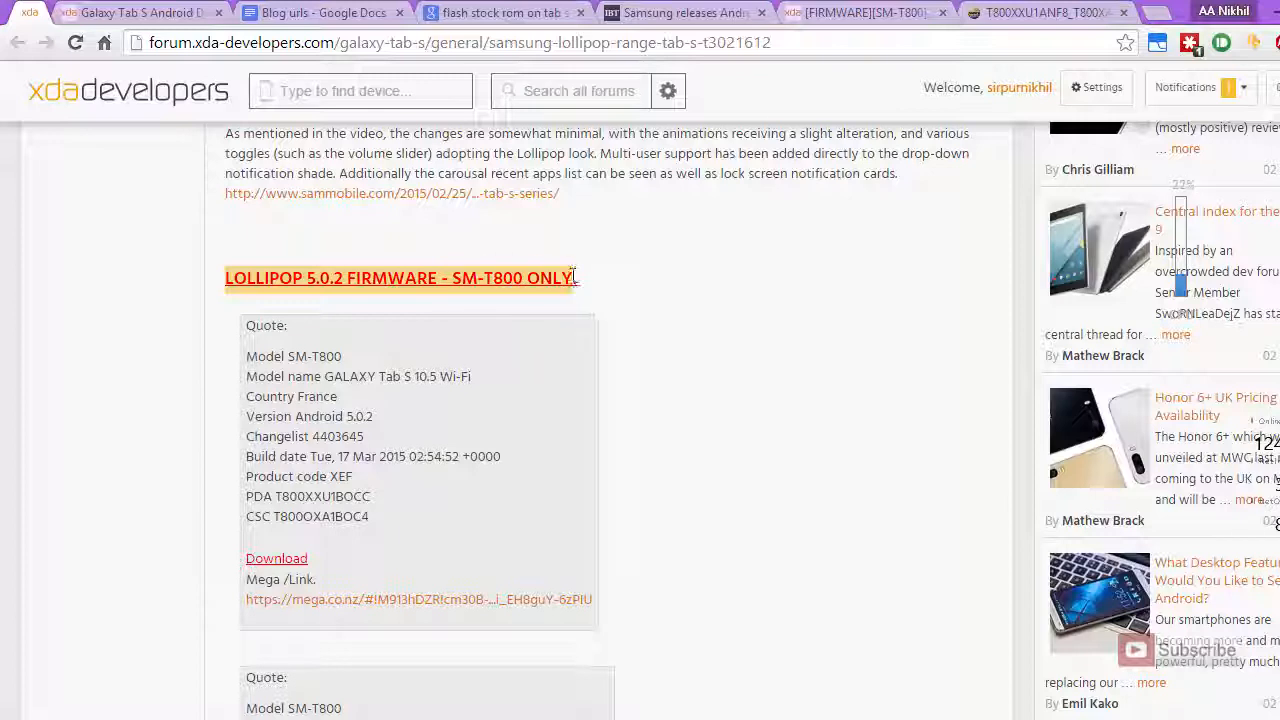
pyautogui.scroll(-3)
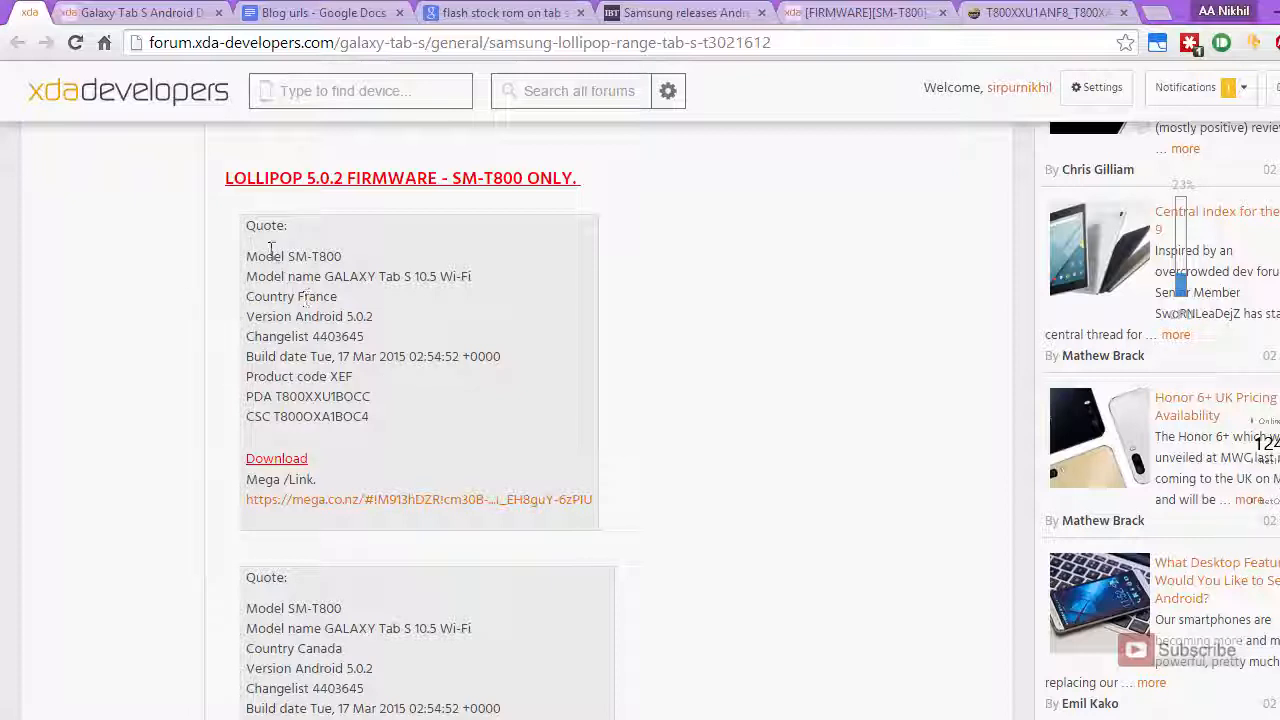
pyautogui.scroll(-3)
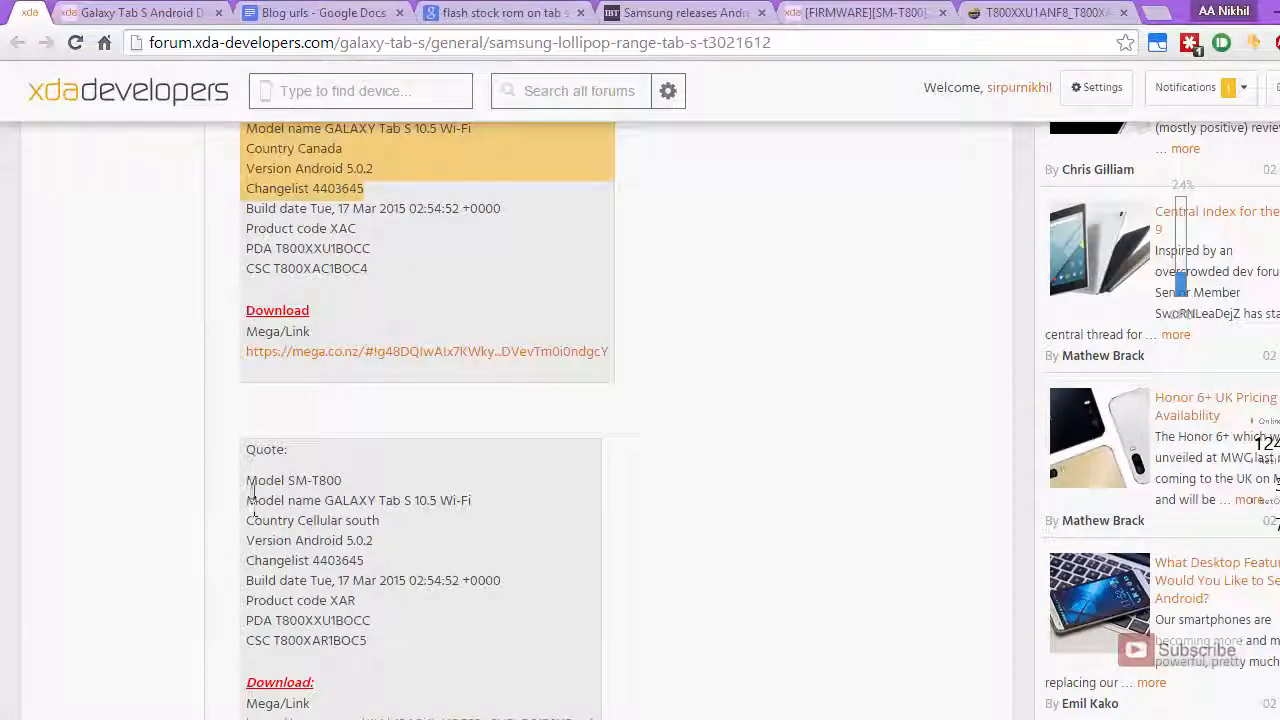
# - Read through the SM-T800 firmware entries by country down to the Cellular South XAR listing
pyautogui.scroll(-3)
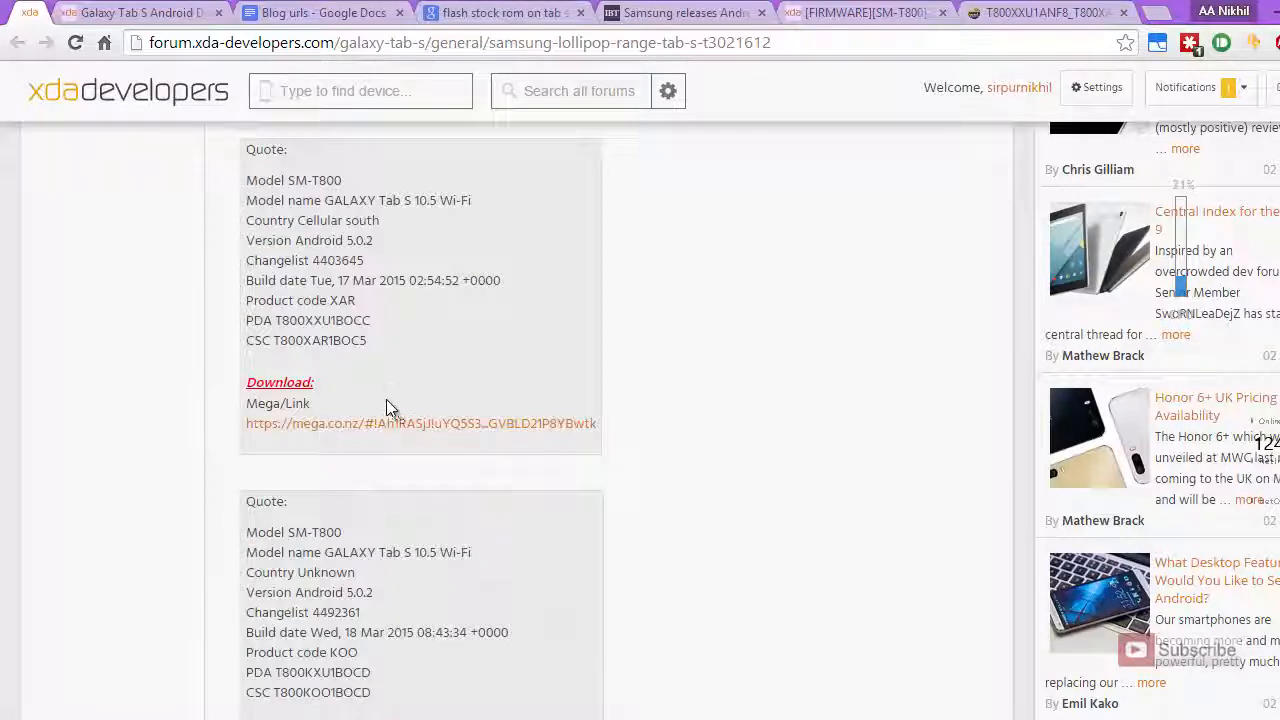
pyautogui.scroll(-3)
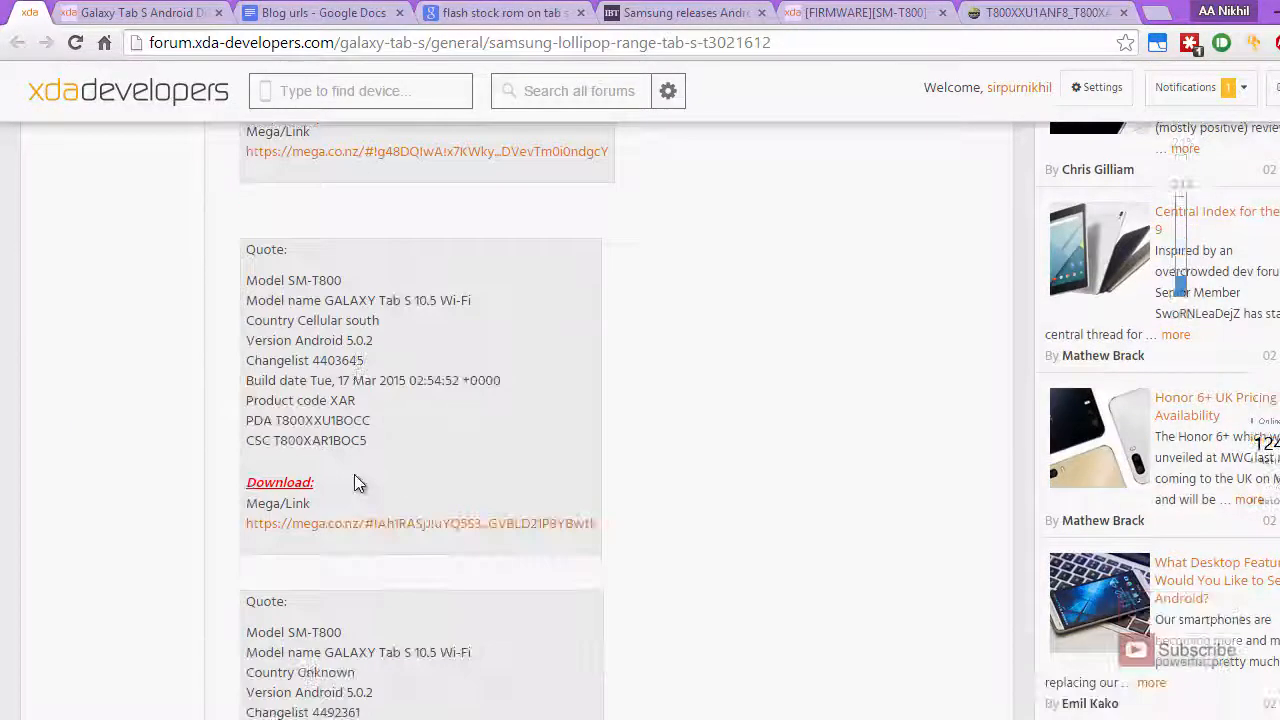
pyautogui.scroll(3)
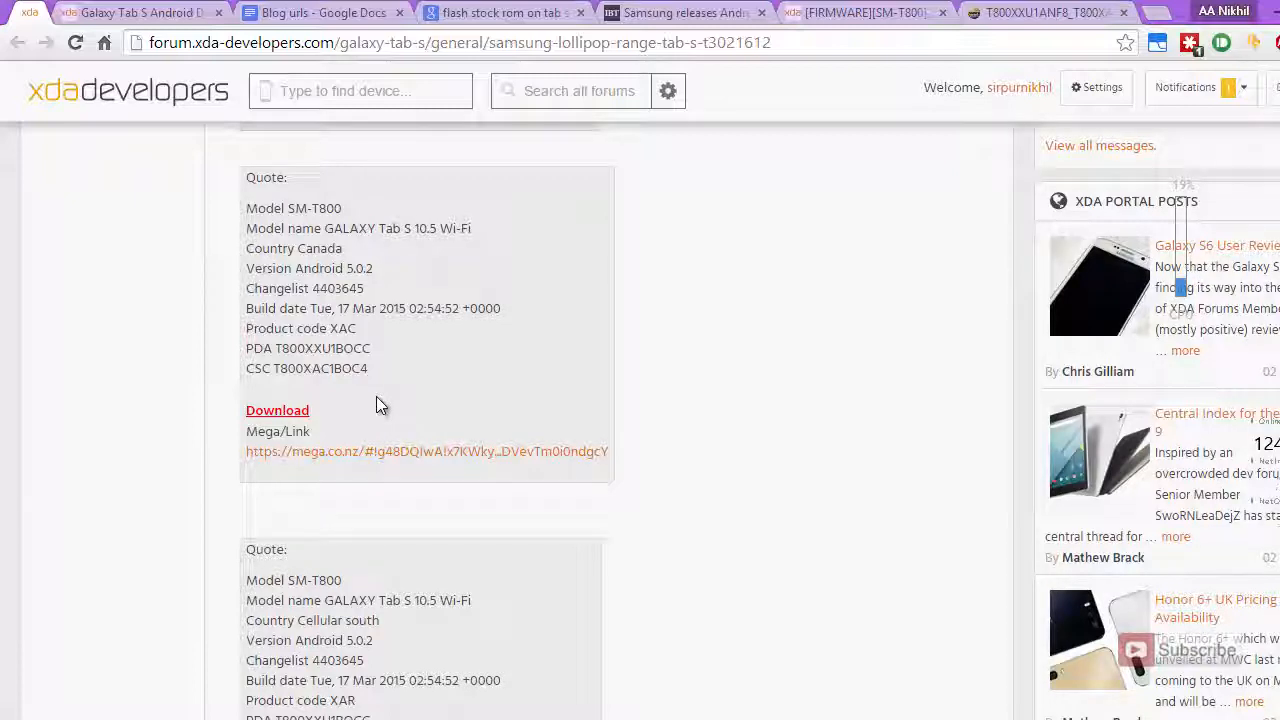
pyautogui.scroll(-3)
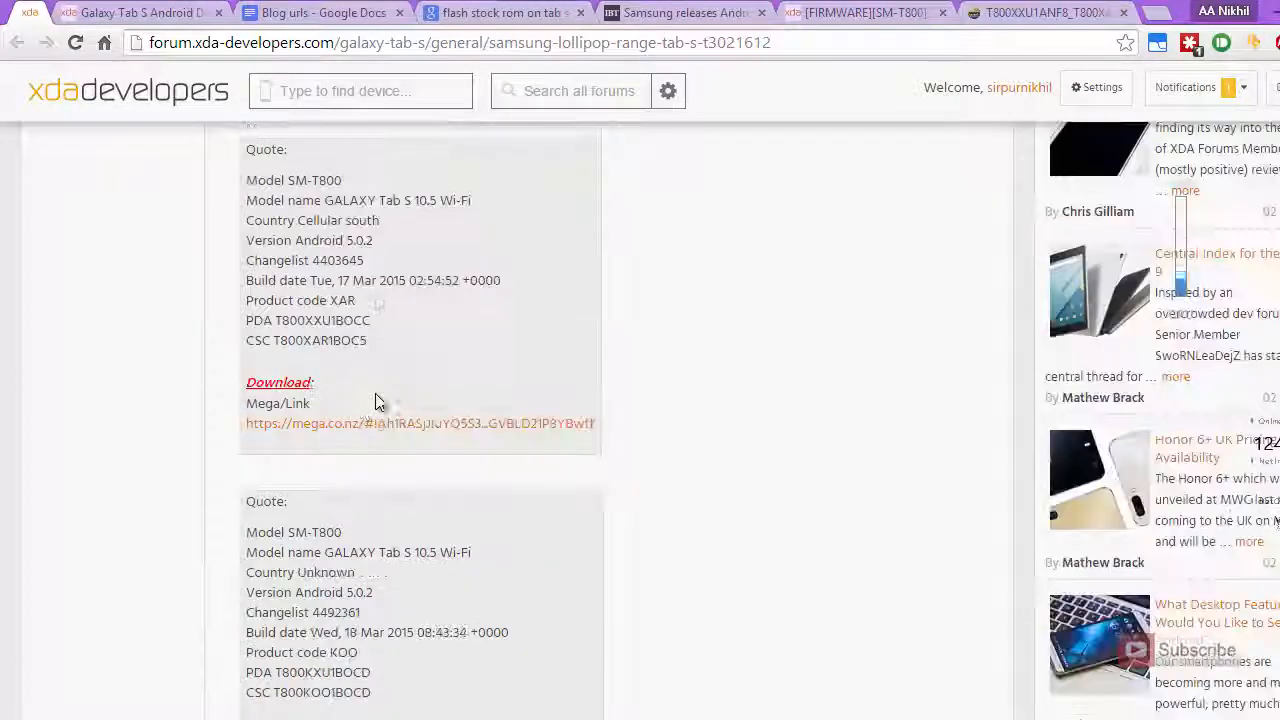
pyautogui.scroll(-3)
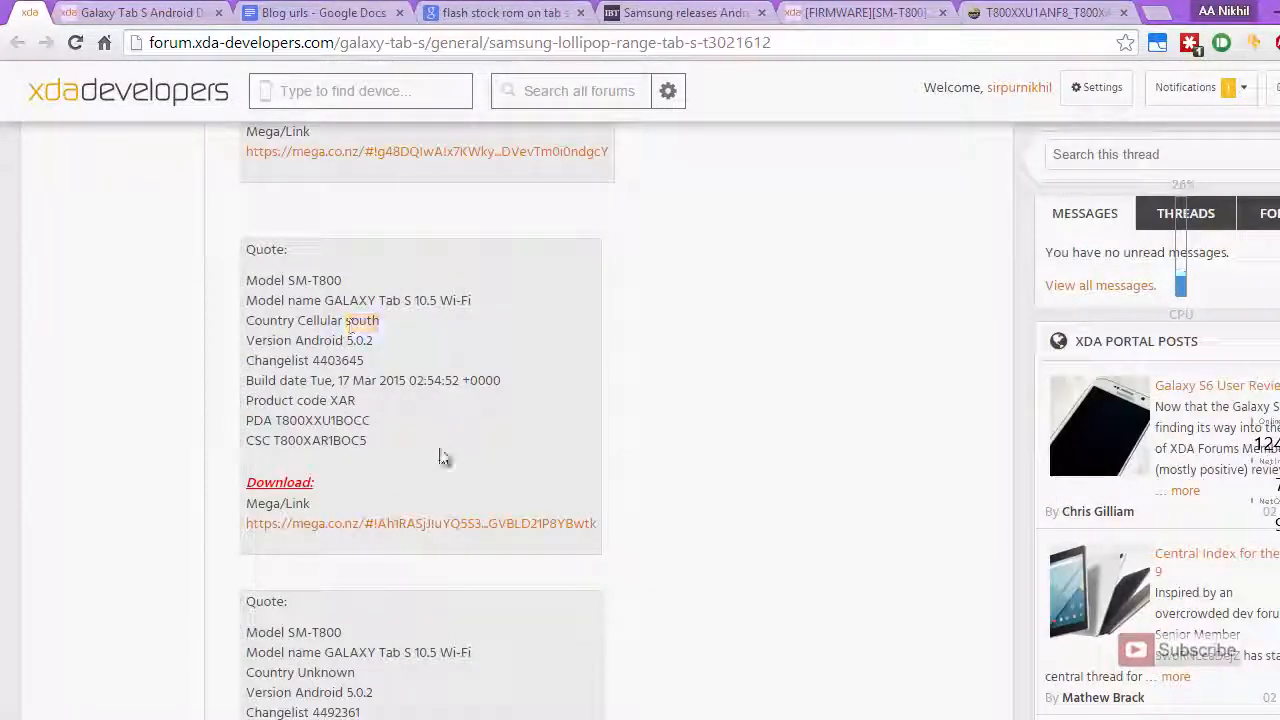
pyautogui.click(420, 524)
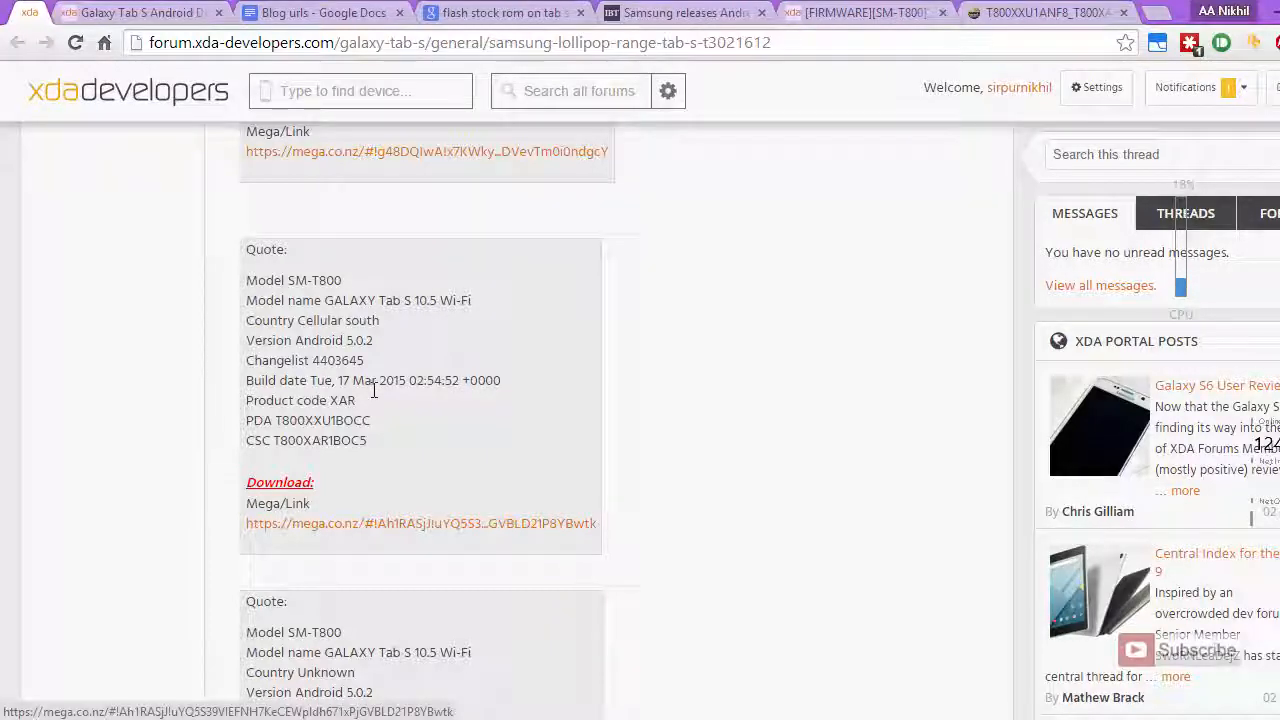
pyautogui.scroll(-3)
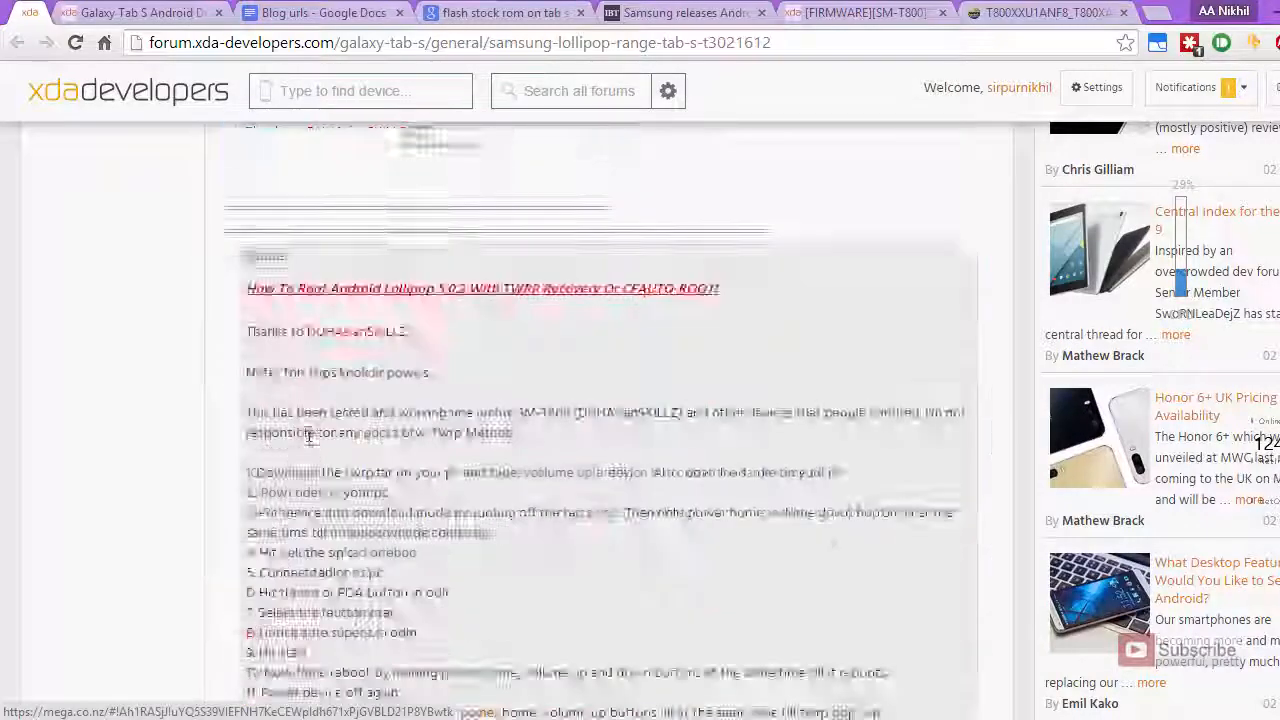
pyautogui.scroll(-3)
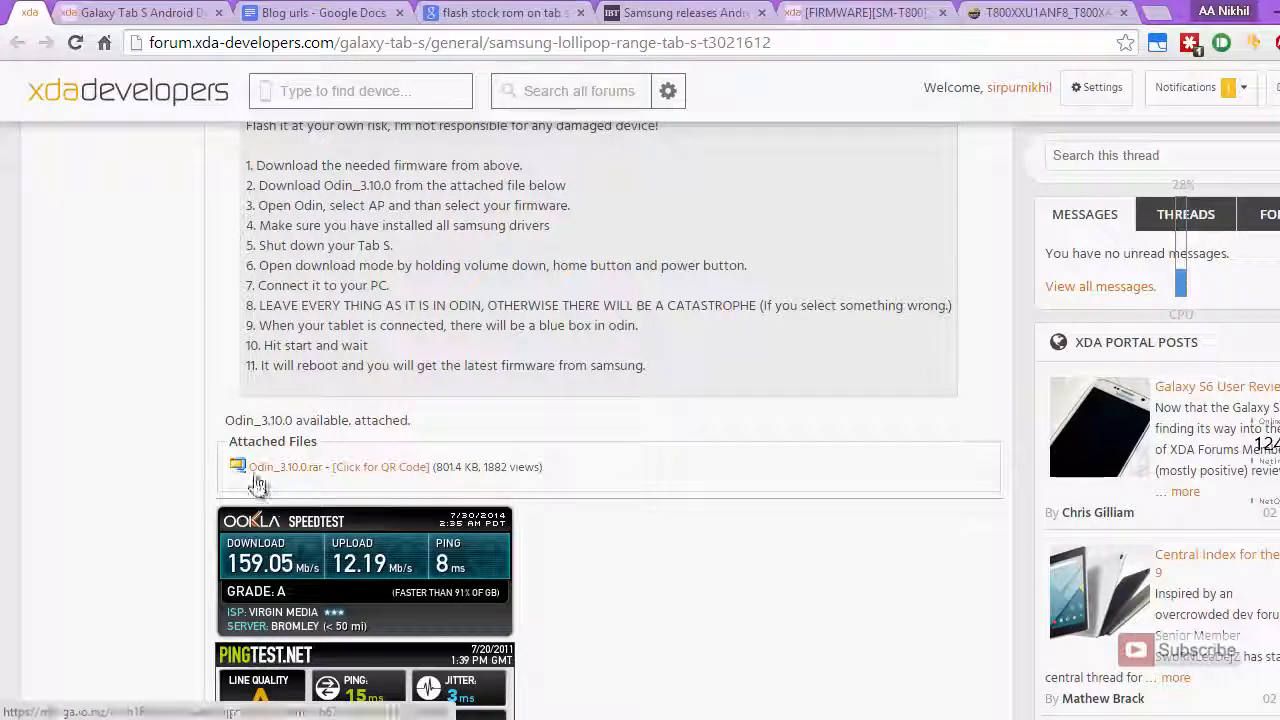
pyautogui.click(284, 466)
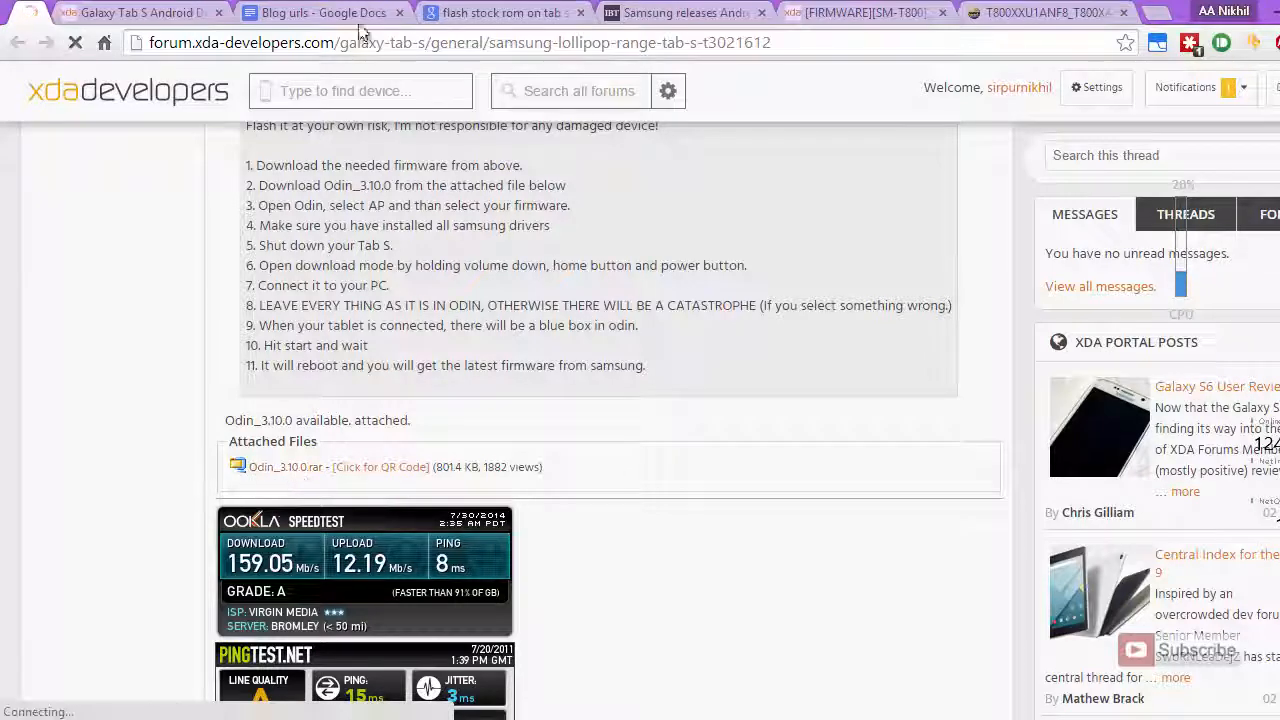
pyautogui.click(284, 468)
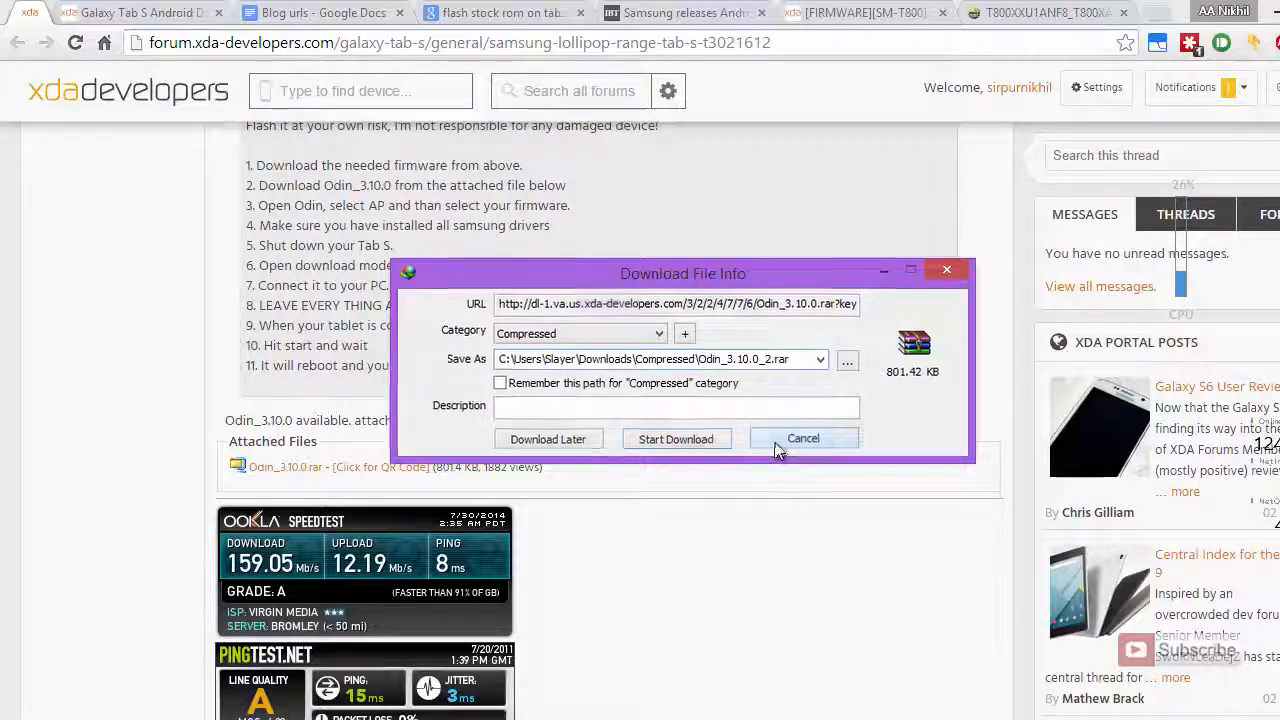
pyautogui.click(804, 438)
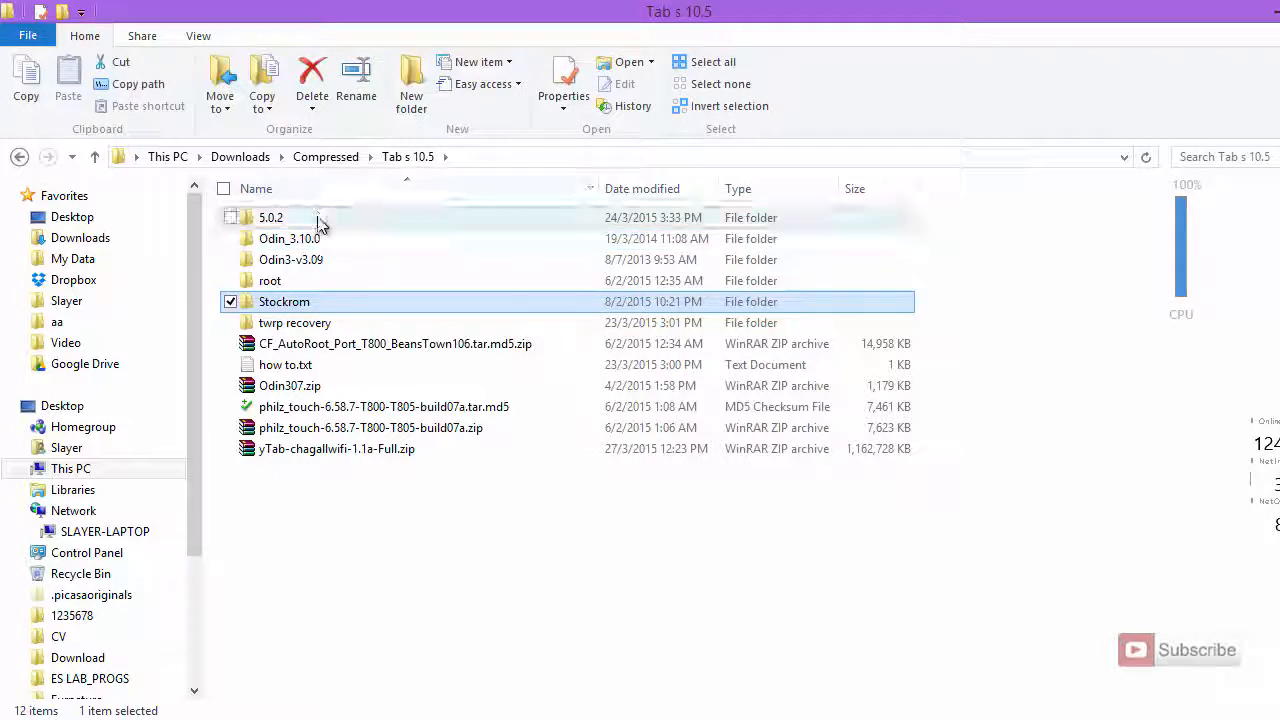
# - Check the extracted 5.0.2 firmware folder, then bring up launch options for Odin3 v3.10.0.exe
pyautogui.doubleClick(272, 216)
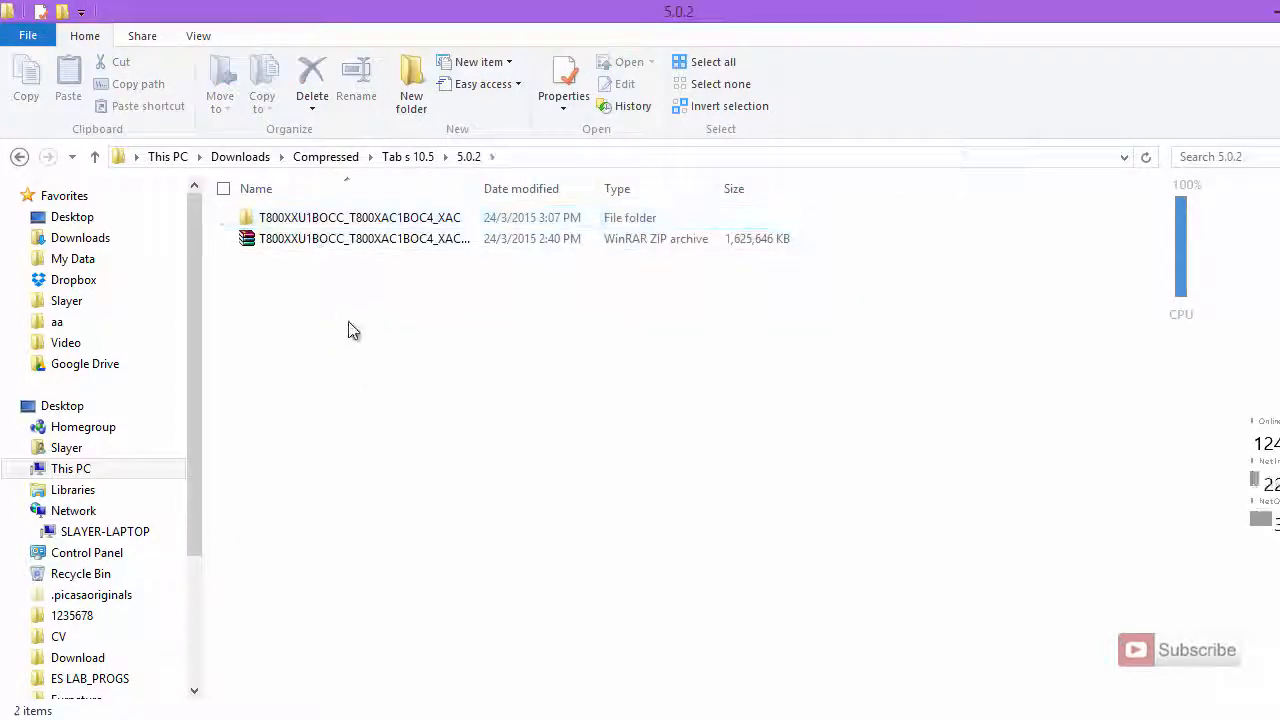
pyautogui.click(364, 238)
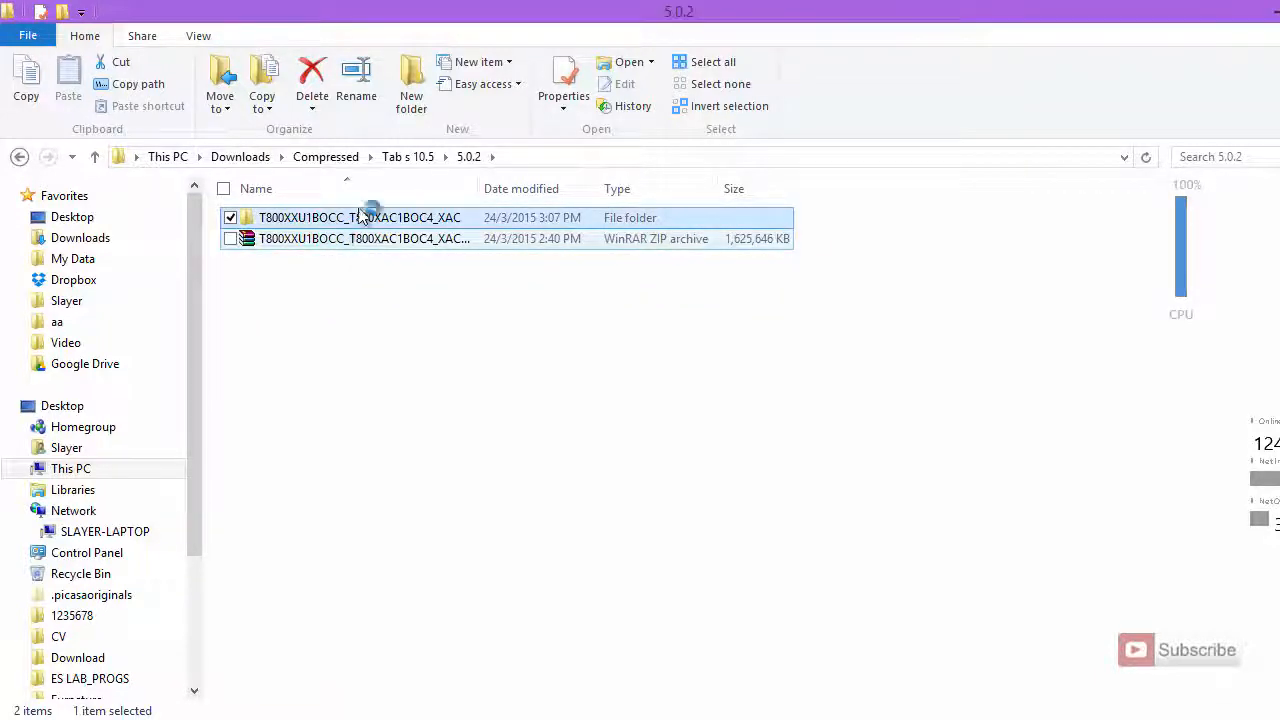
pyautogui.doubleClick(360, 216)
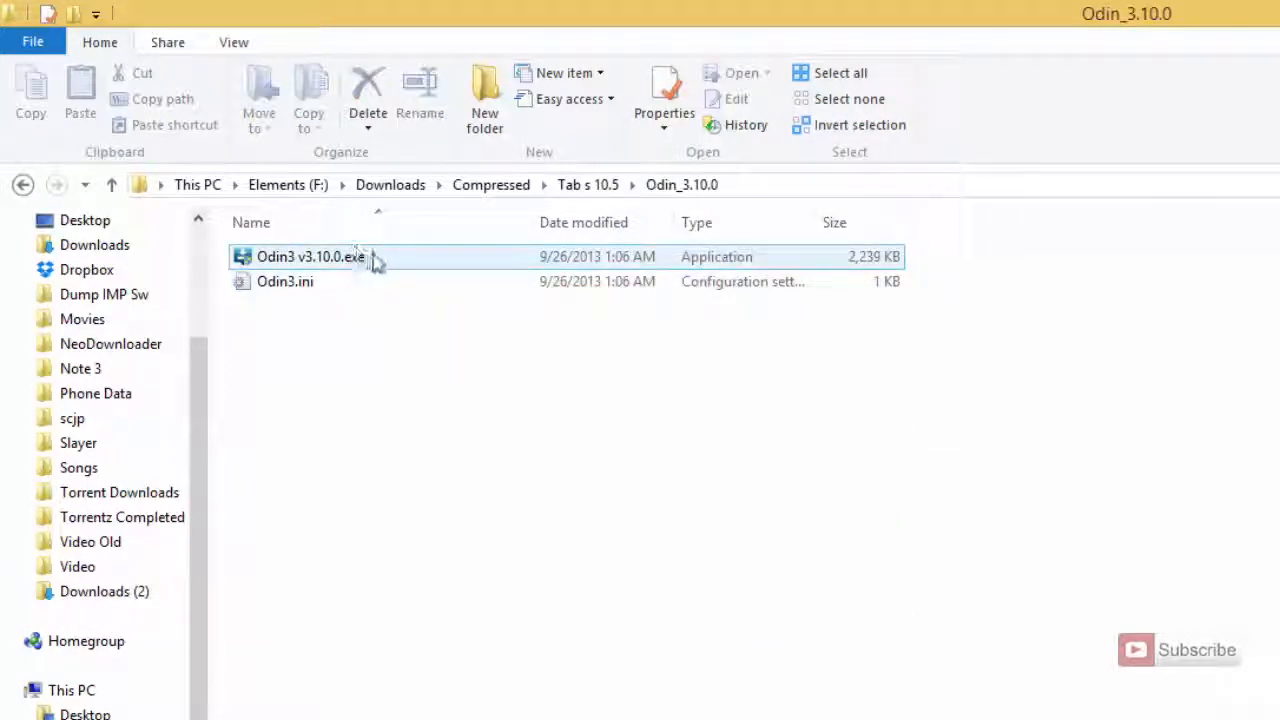
pyautogui.rightClick(310, 256)
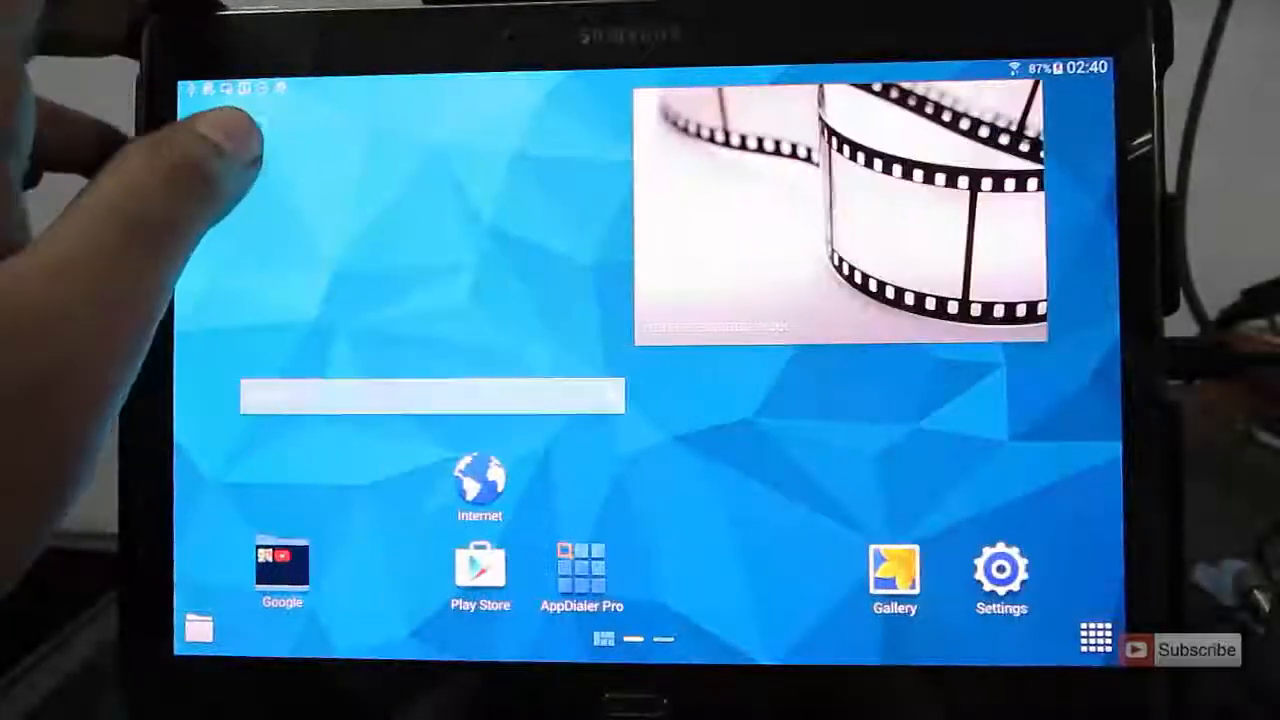
# - Check the USB media-device connection in the notification shade, then power the tablet off
pyautogui.click(1096, 636)
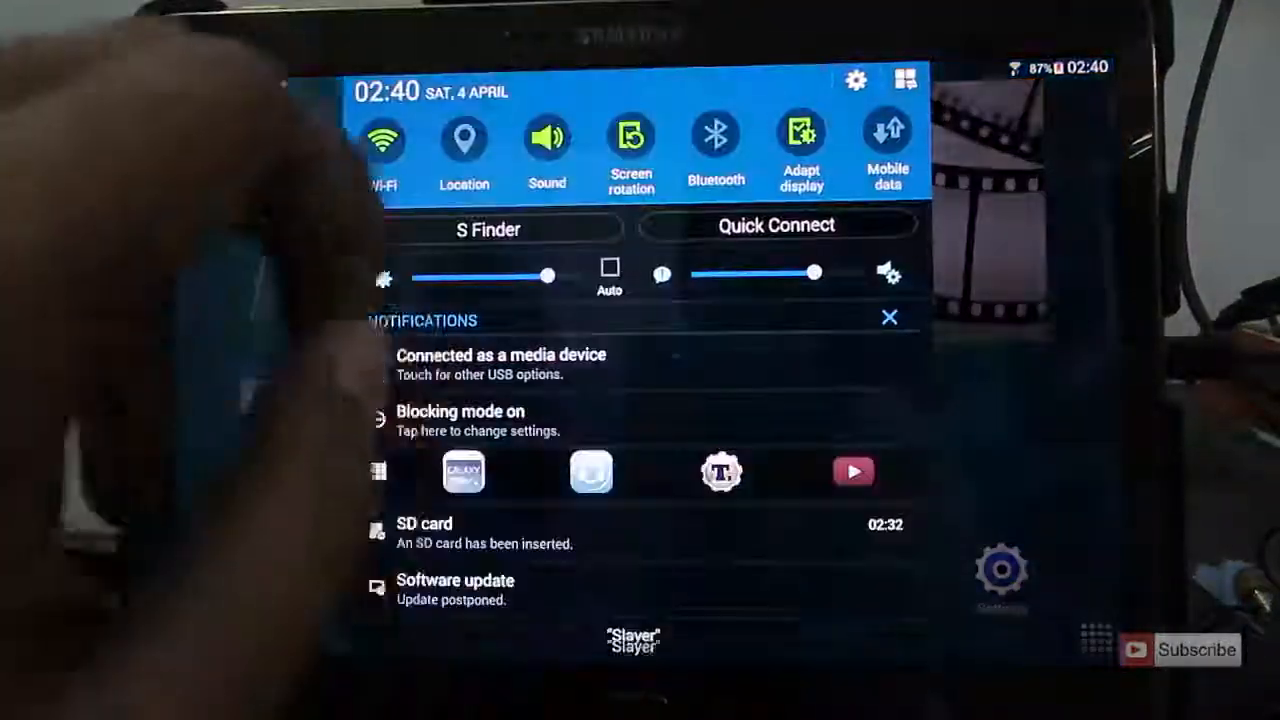
pyautogui.click(1000, 570)
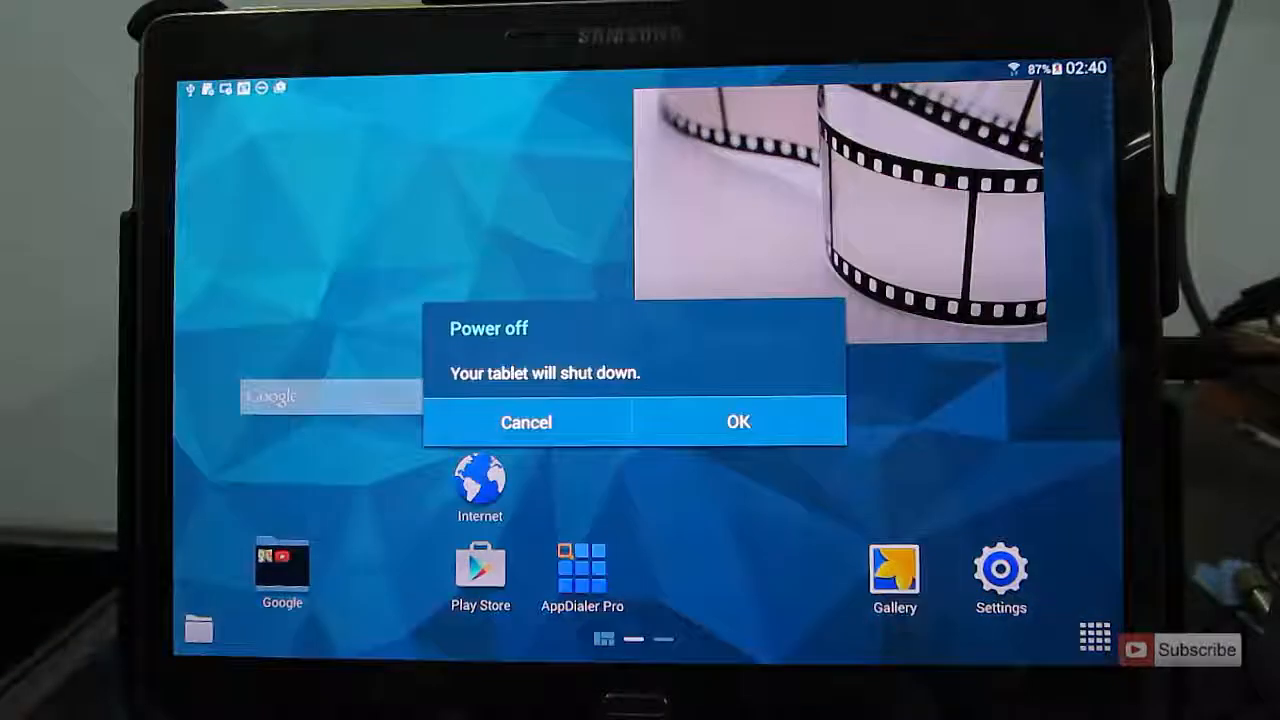
pyautogui.click(738, 422)
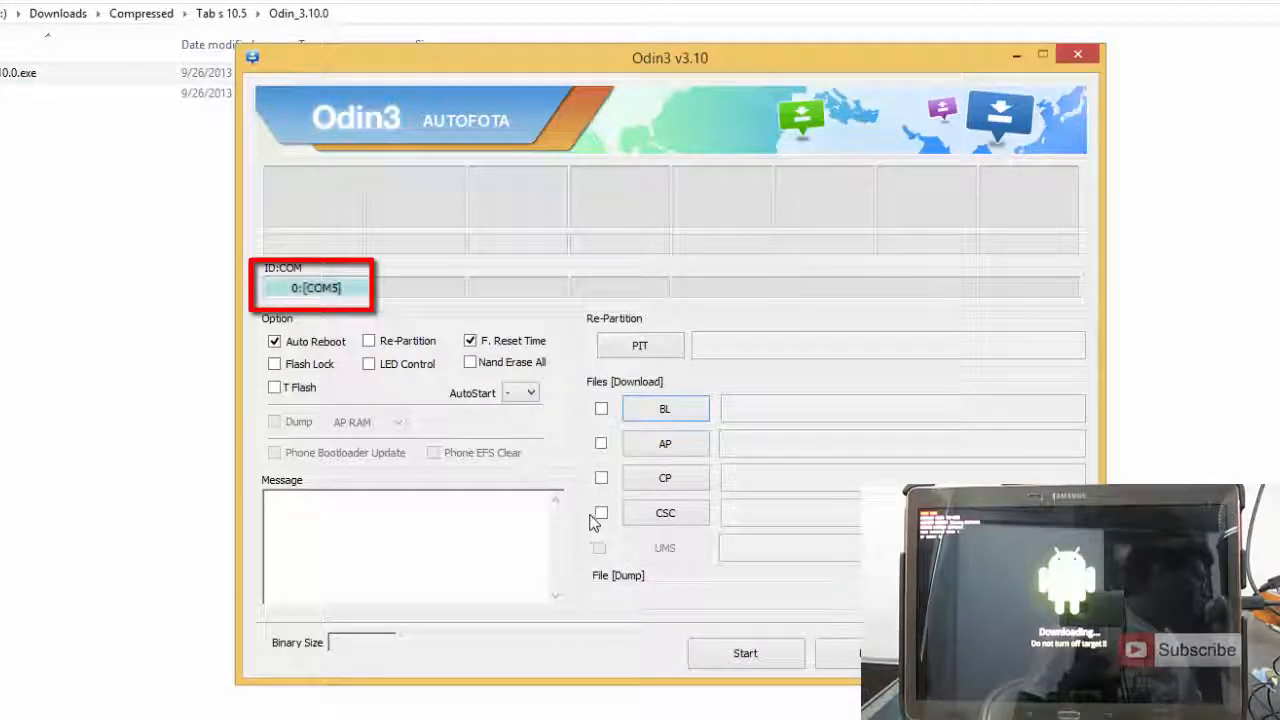
pyautogui.moveTo(496, 430)
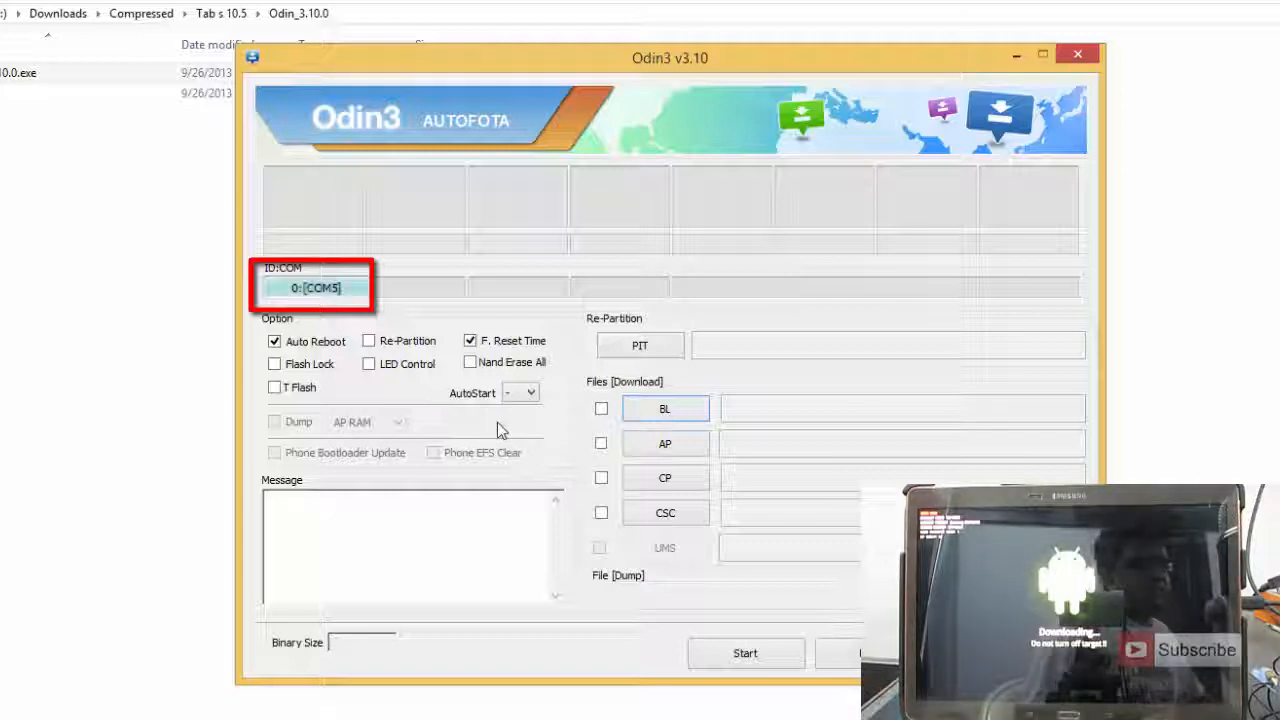
pyautogui.moveTo(580, 456)
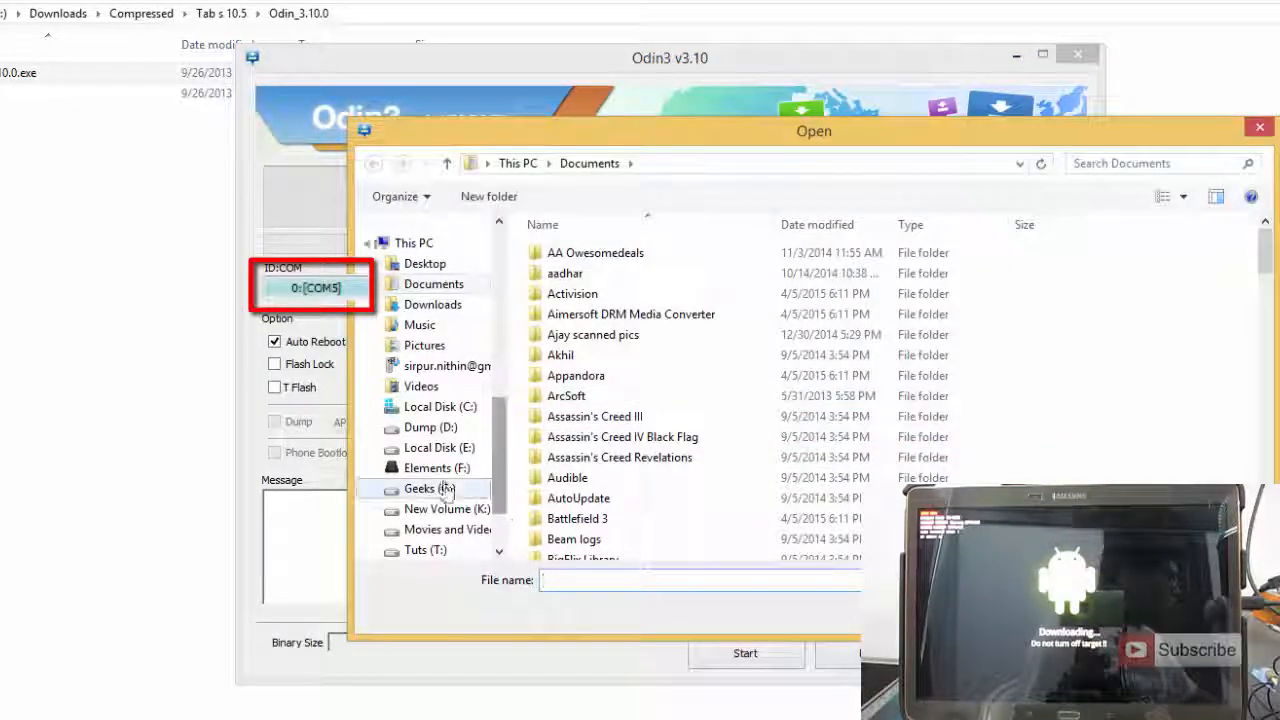
# - Browse the AP file chooser into Tab s 10.5 > 5.0.2 > T800XXU1BOCC_T800XAC1BOC4_XAC
pyautogui.click(430, 468)
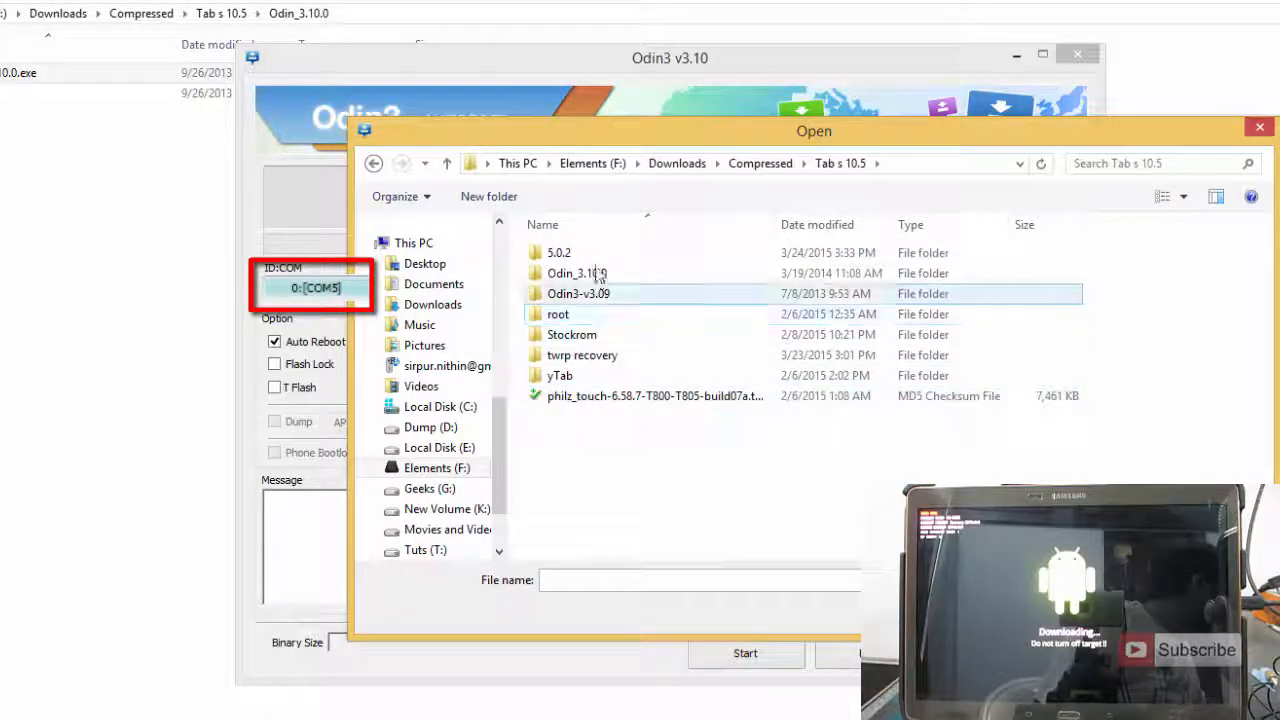
pyautogui.doubleClick(558, 252)
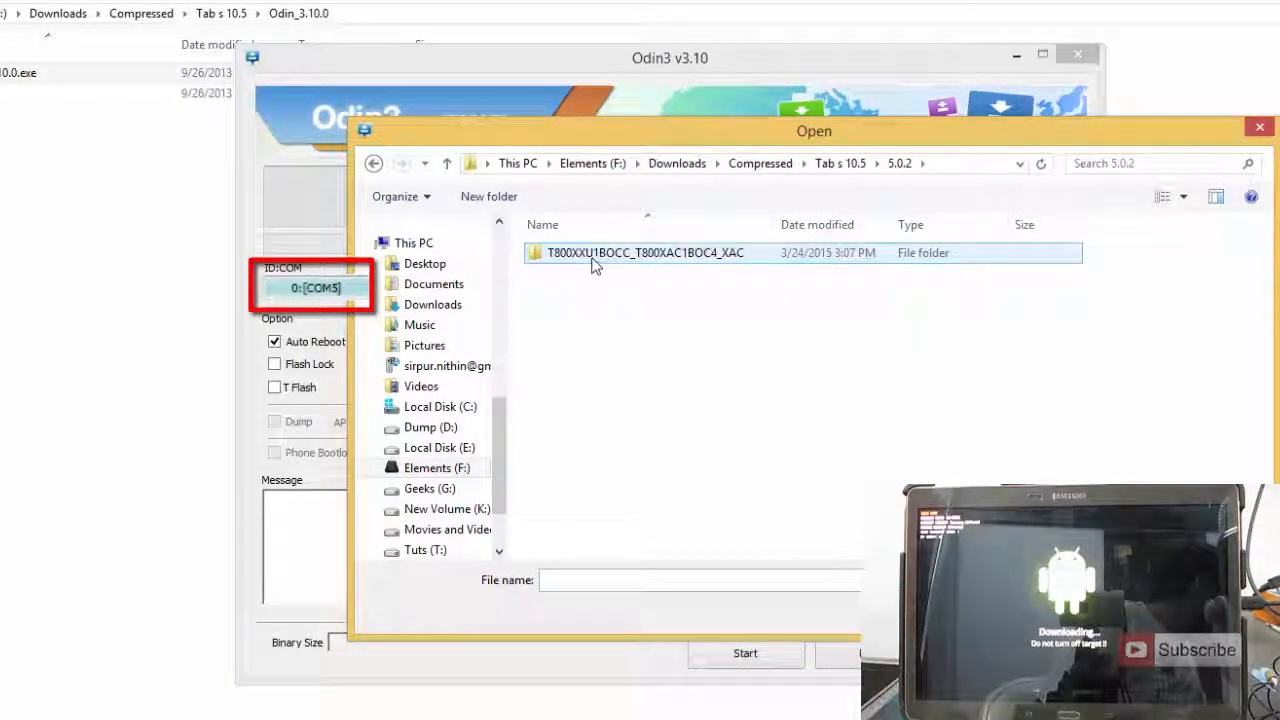
pyautogui.doubleClick(644, 252)
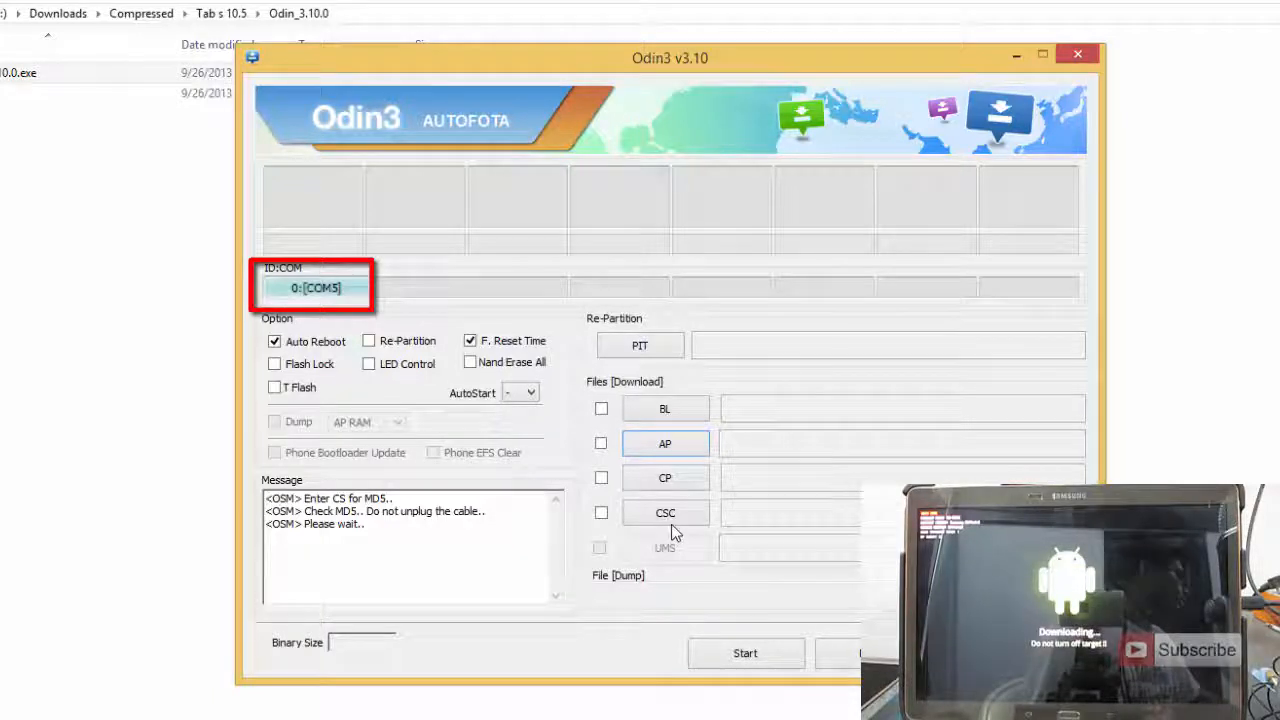
pyautogui.moveTo(750, 478)
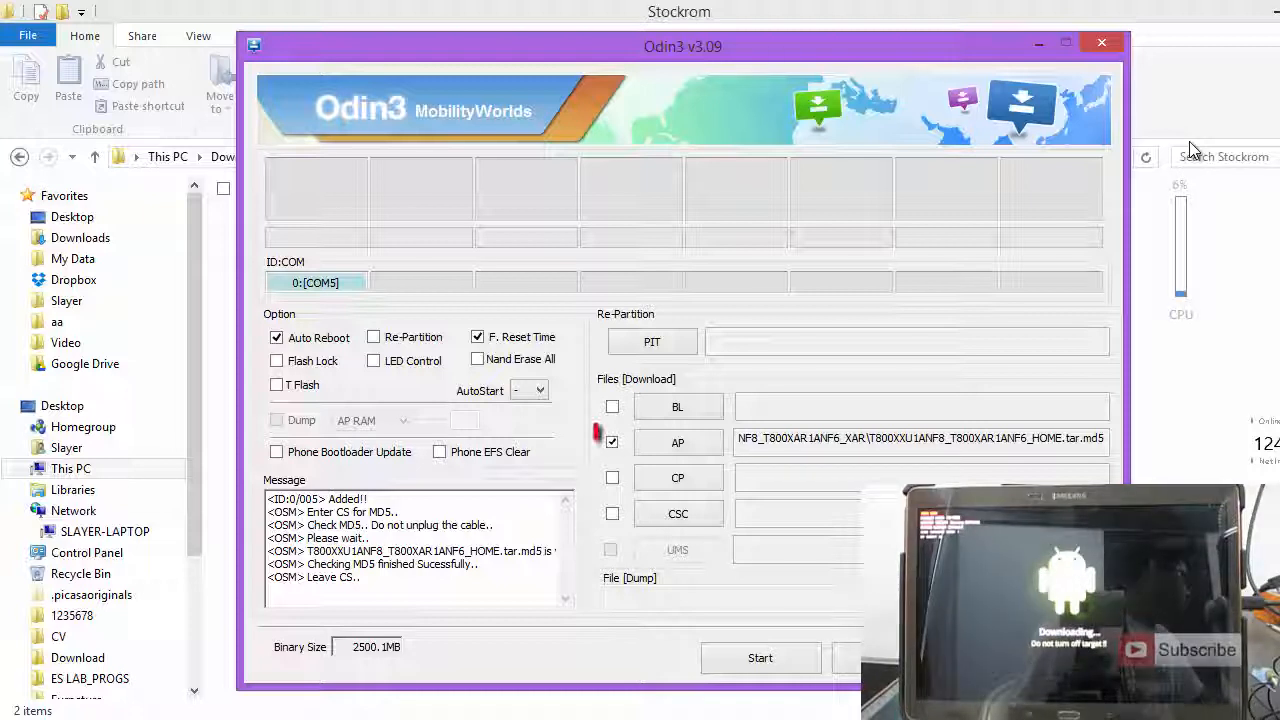
# - Confirm the AP slot is ticked with the HOME .tar.md5 file and start flashing
pyautogui.click(612, 442)
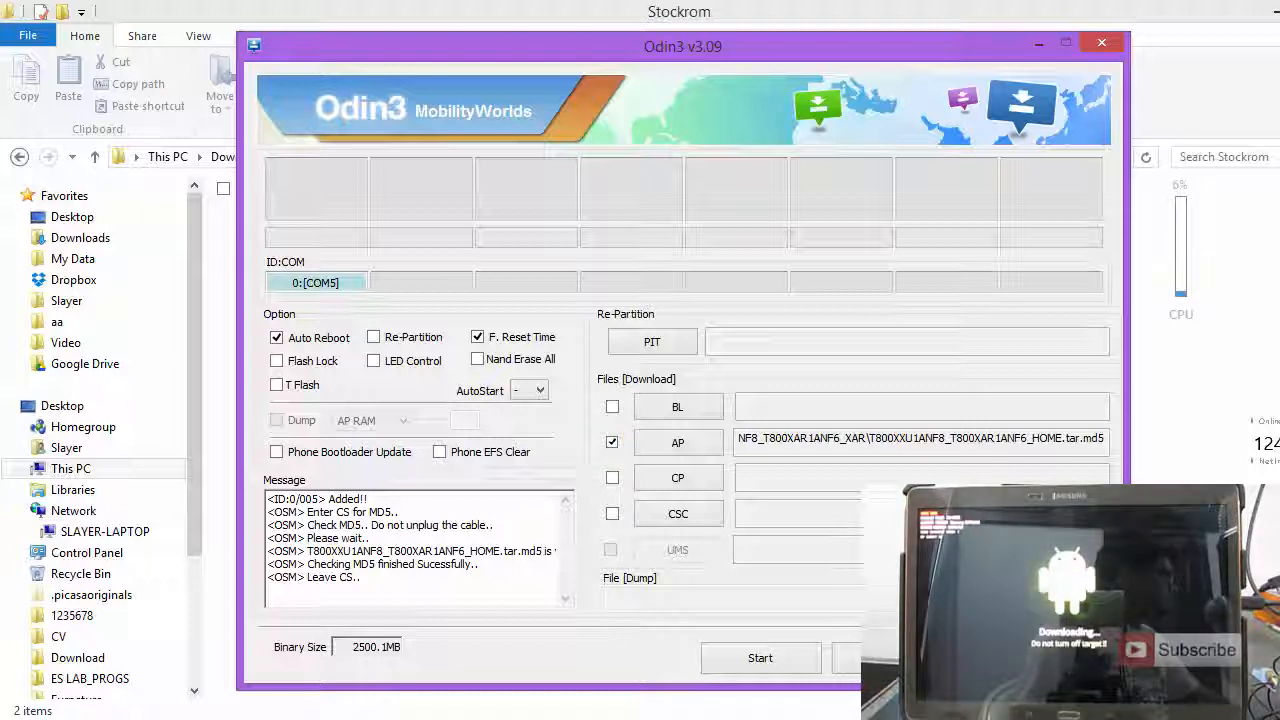
pyautogui.click(760, 658)
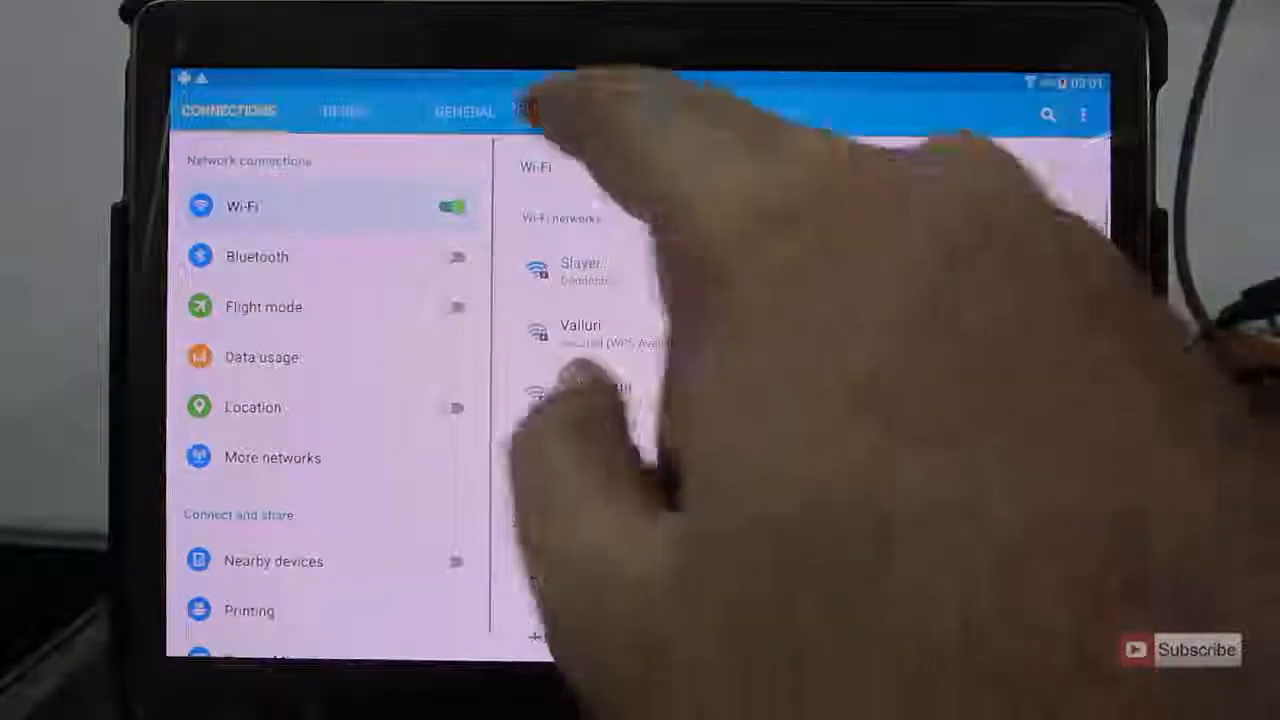
# - Switch Settings to the General category to reach About device
pyautogui.click(464, 112)
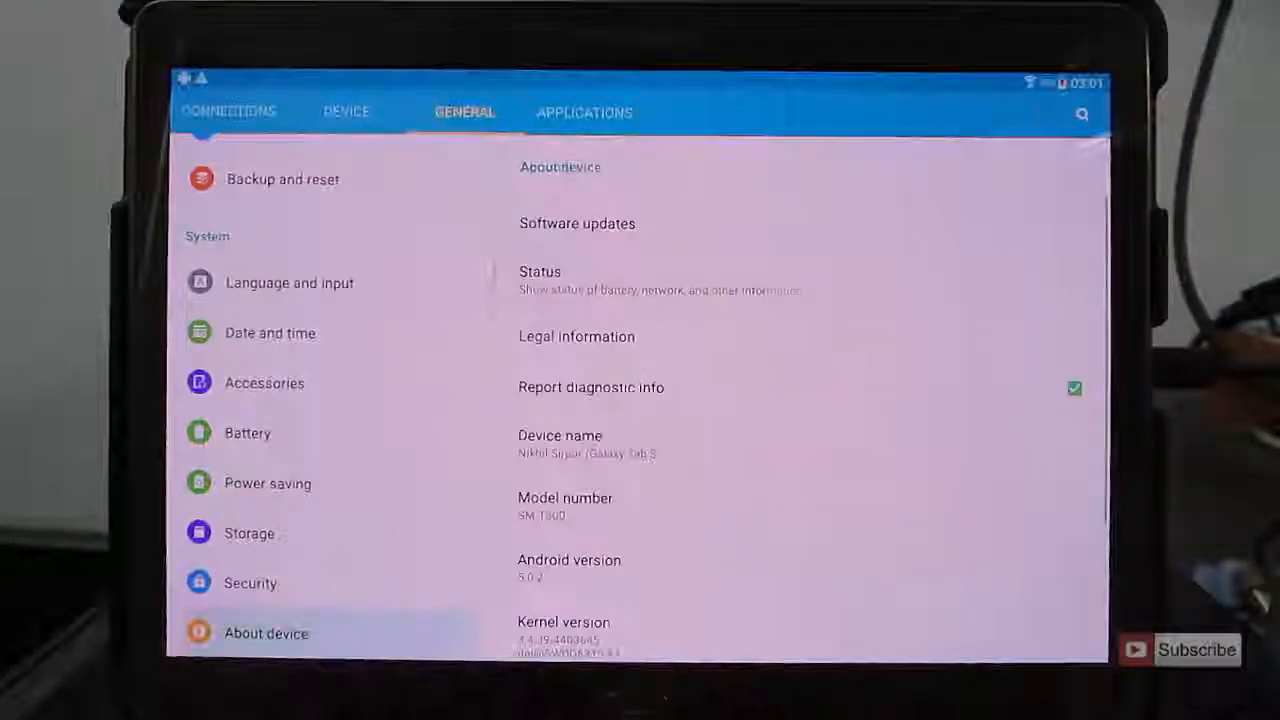